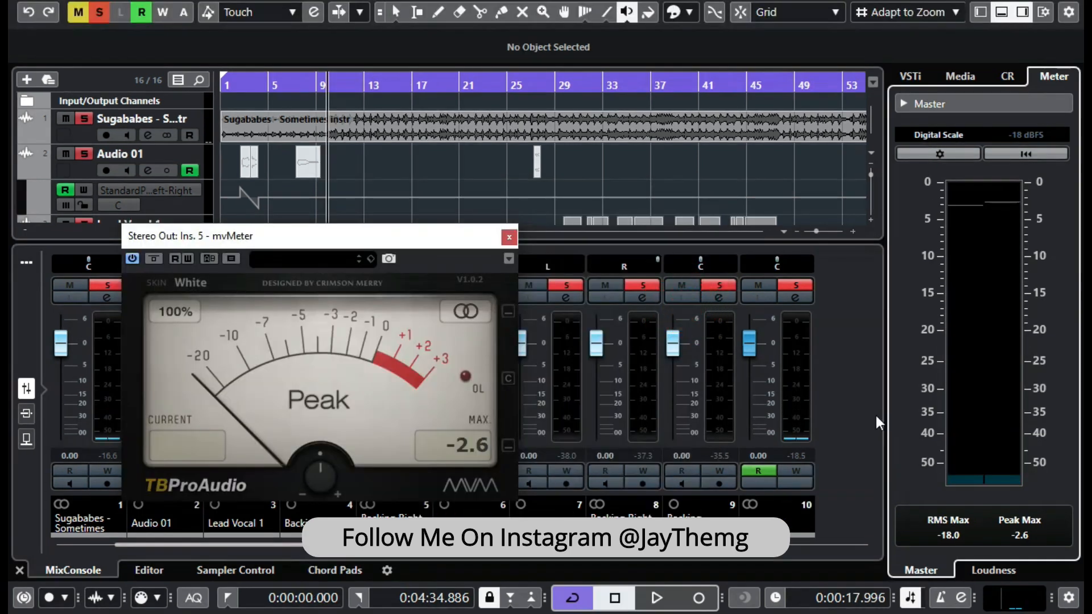
Start playback so the mvMeter on Stereo Out meters the vocal mix
left_click(655, 597)
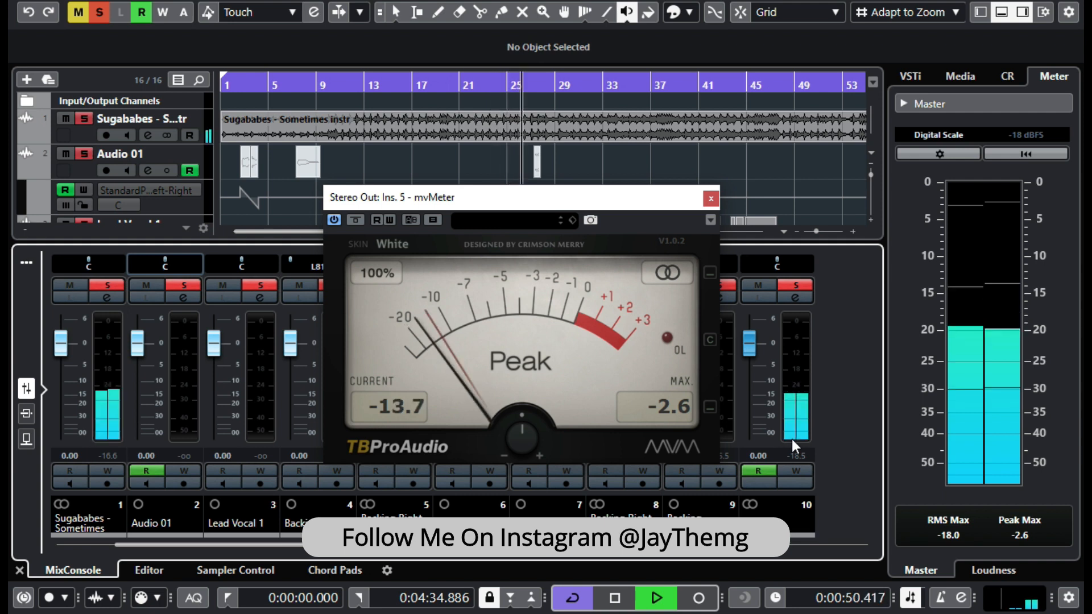
mouse_move(798, 476)
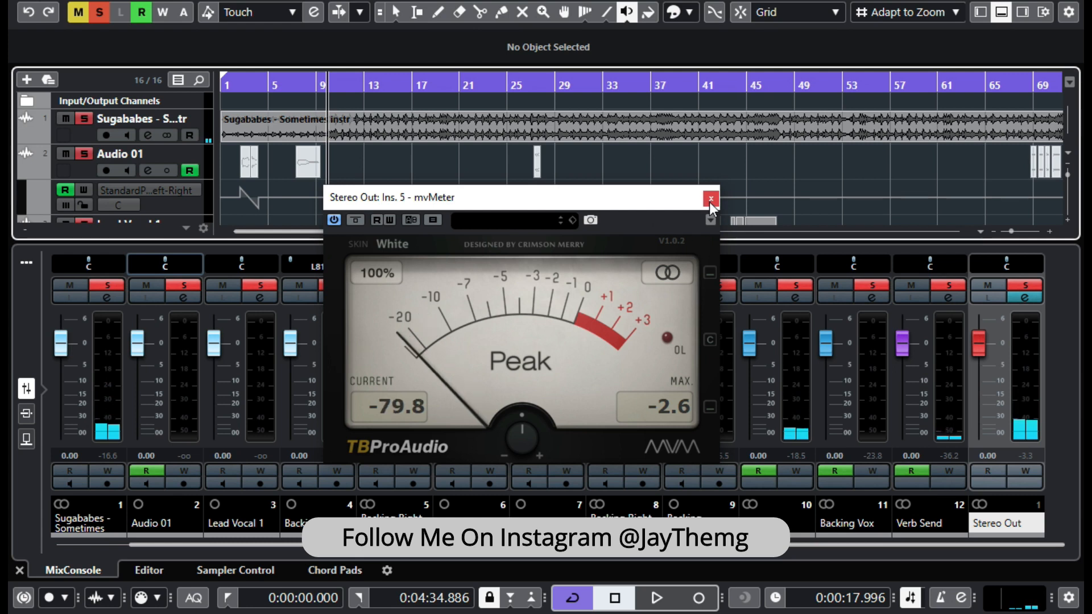
Move the mvMeter window aside and scroll the arrangement along during playback
left_click_drag(487, 197, 550, 238)
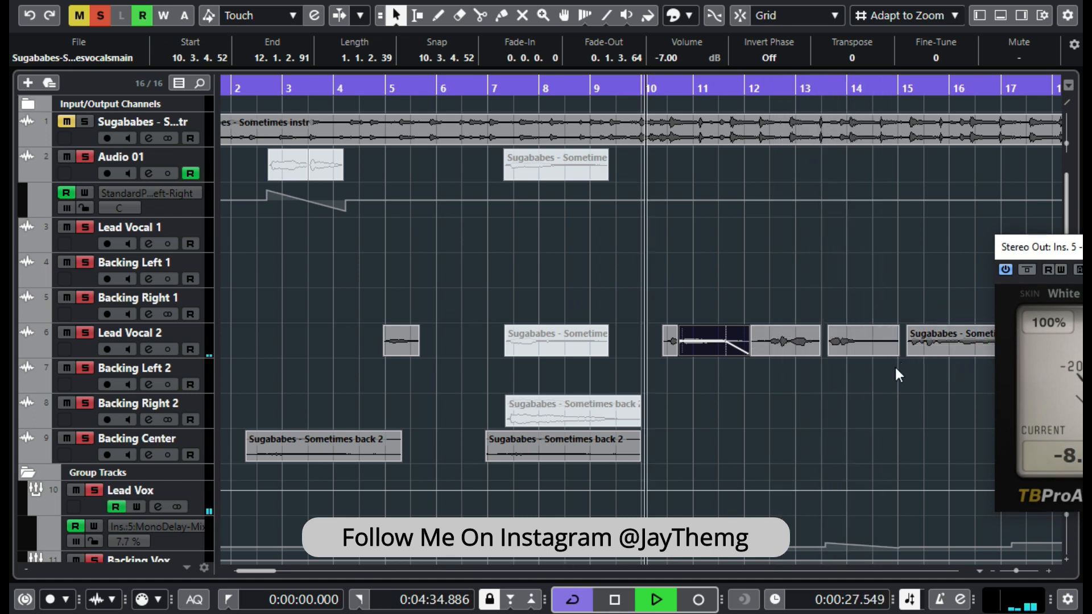
scroll("right", 3)
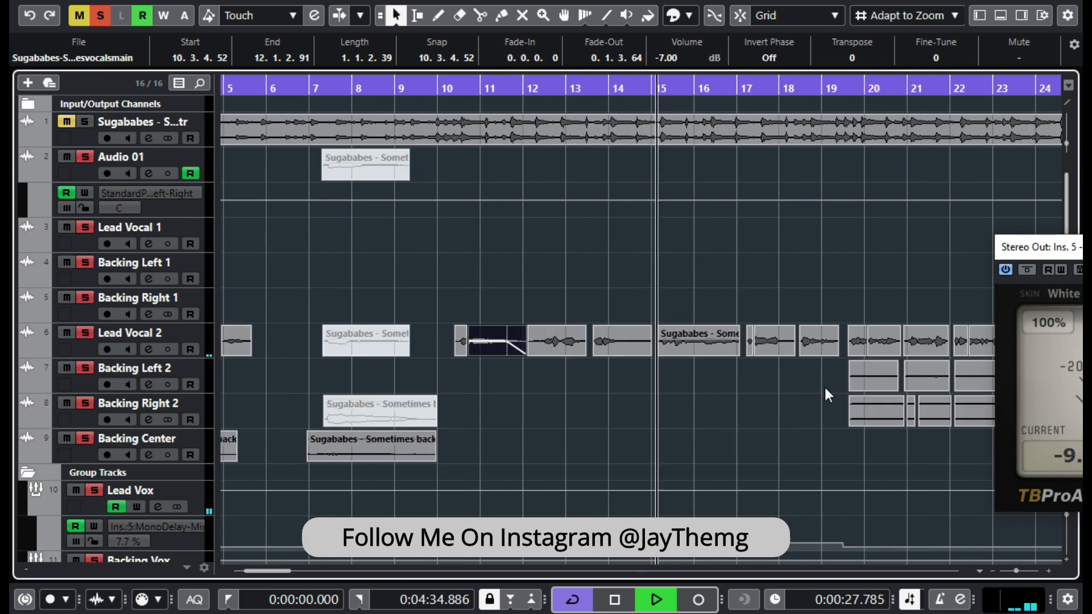